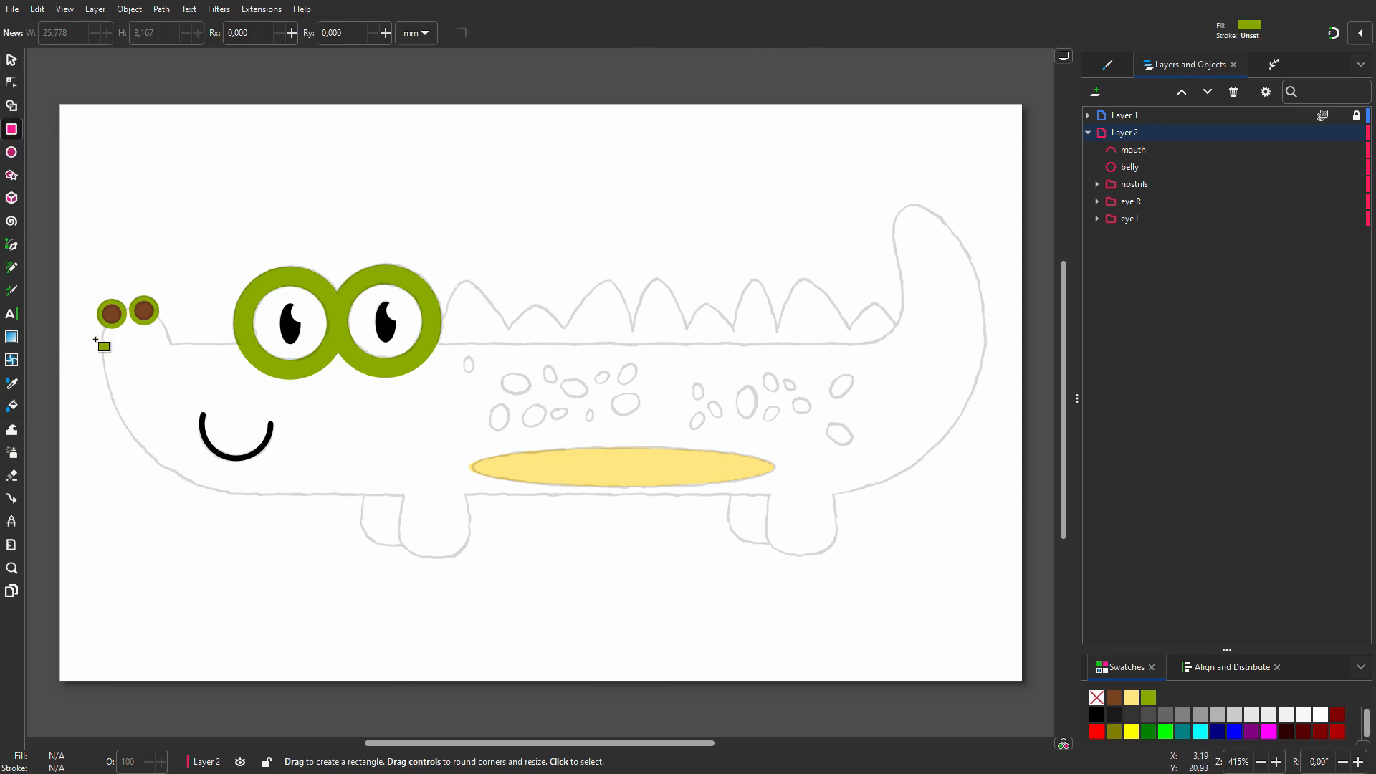
Draw a rectangle over the crocodile's body sketch, trying rounded corners, then resetting to square
left_click_drag(101, 341, 982, 503)
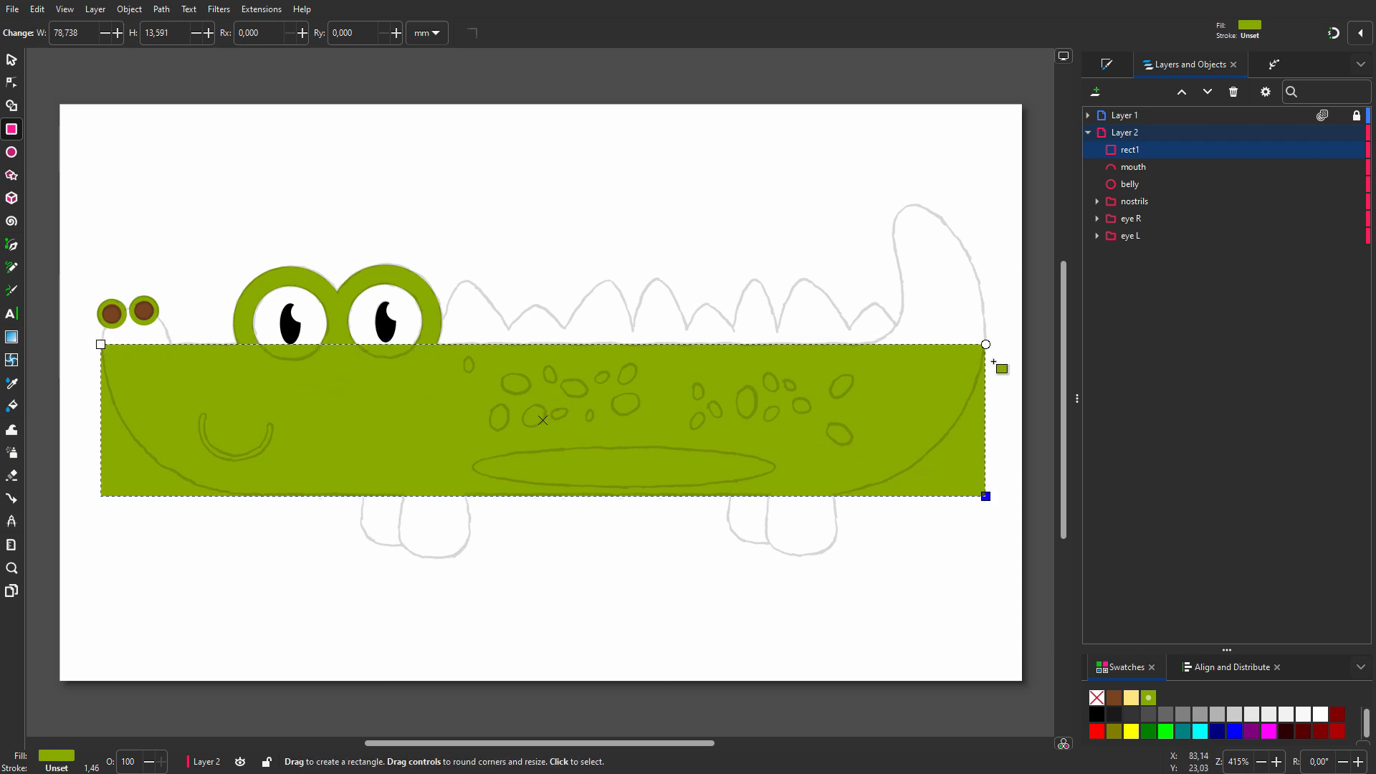
left_click_drag(986, 344, 985, 419)
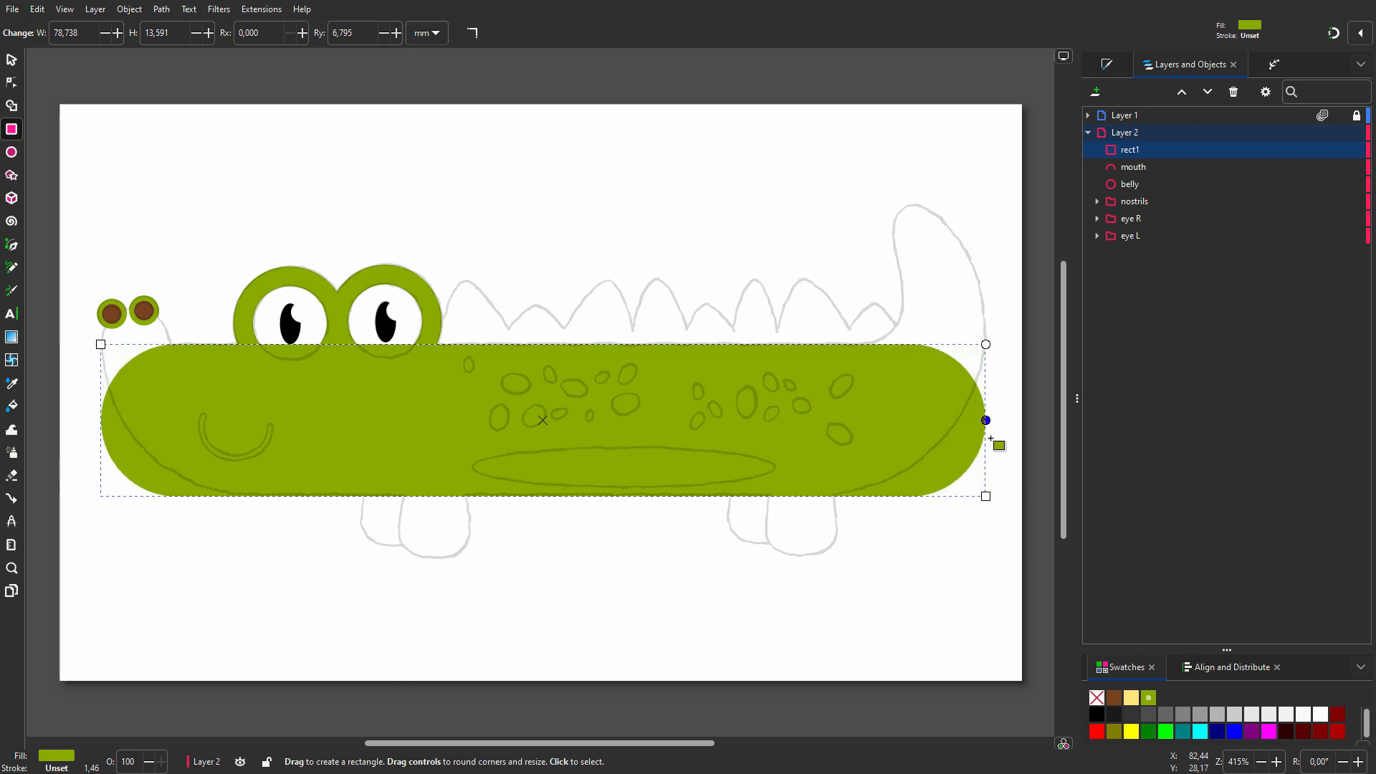
mouse_move(708, 309)
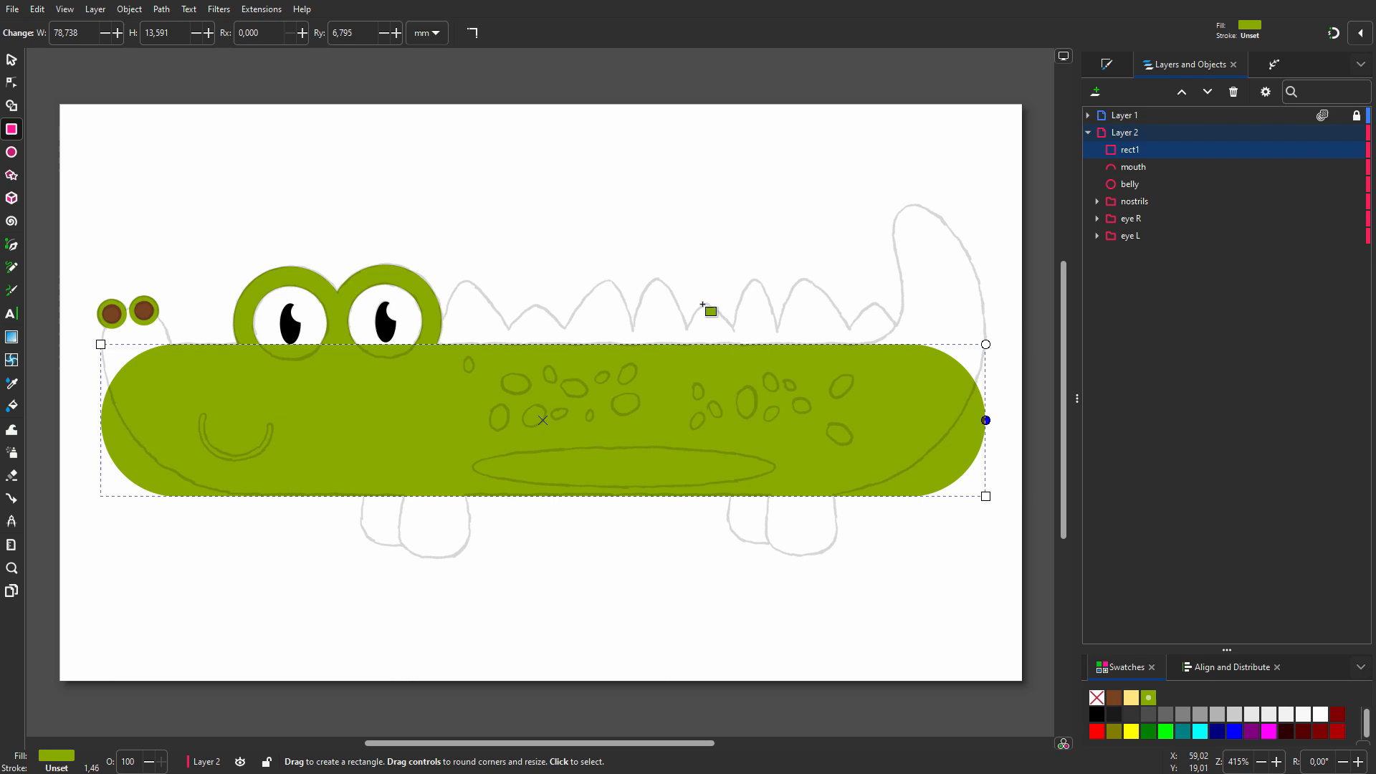
left_click(471, 33)
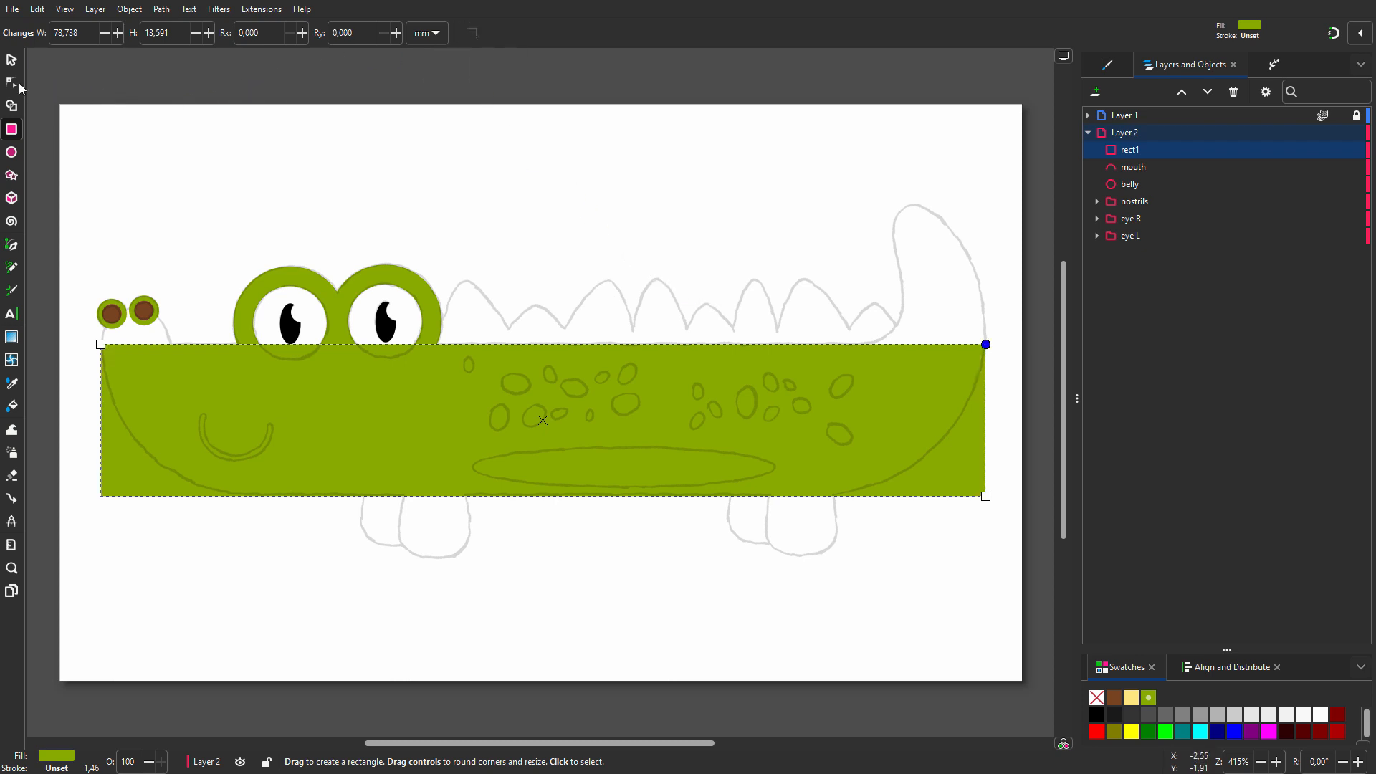
Switch to the Node tool to edit the body rectangle's path nodes
left_click(11, 82)
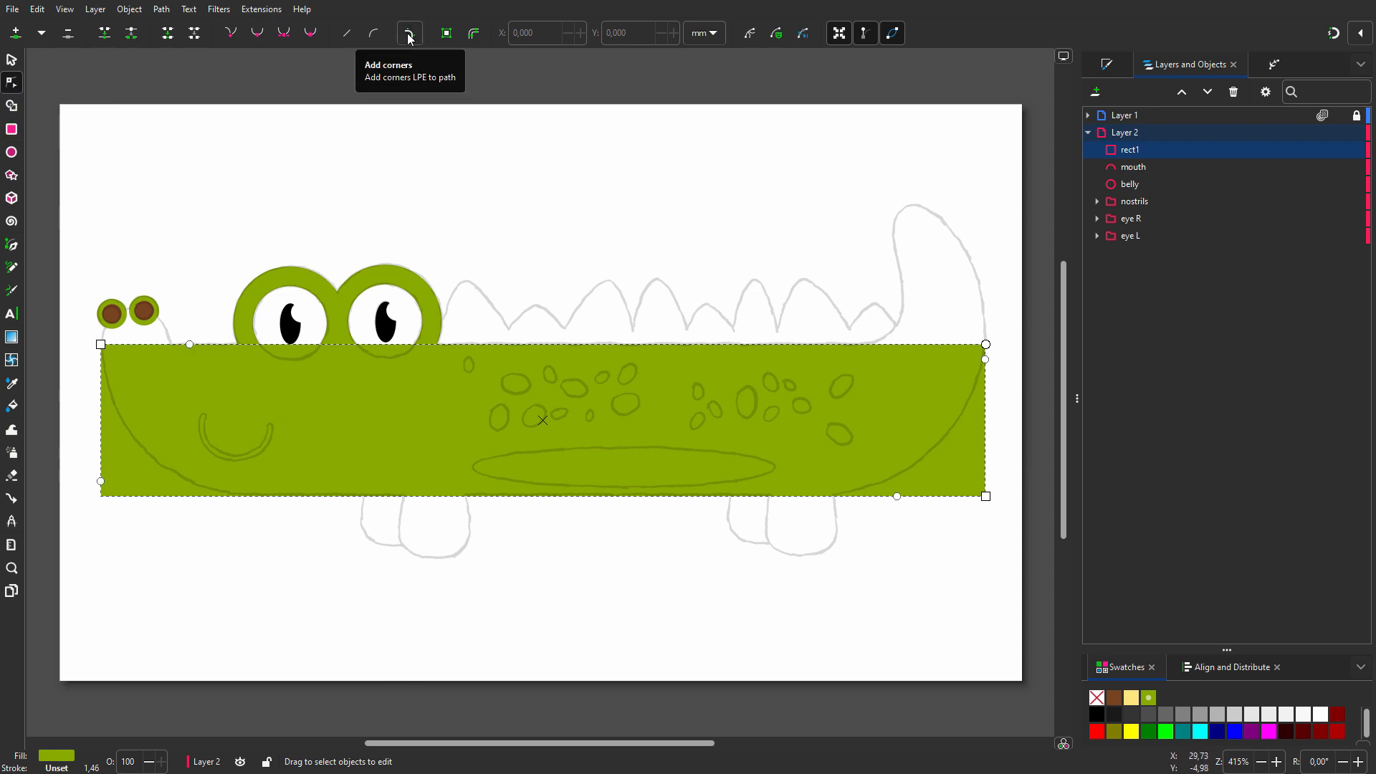
mouse_move(102, 483)
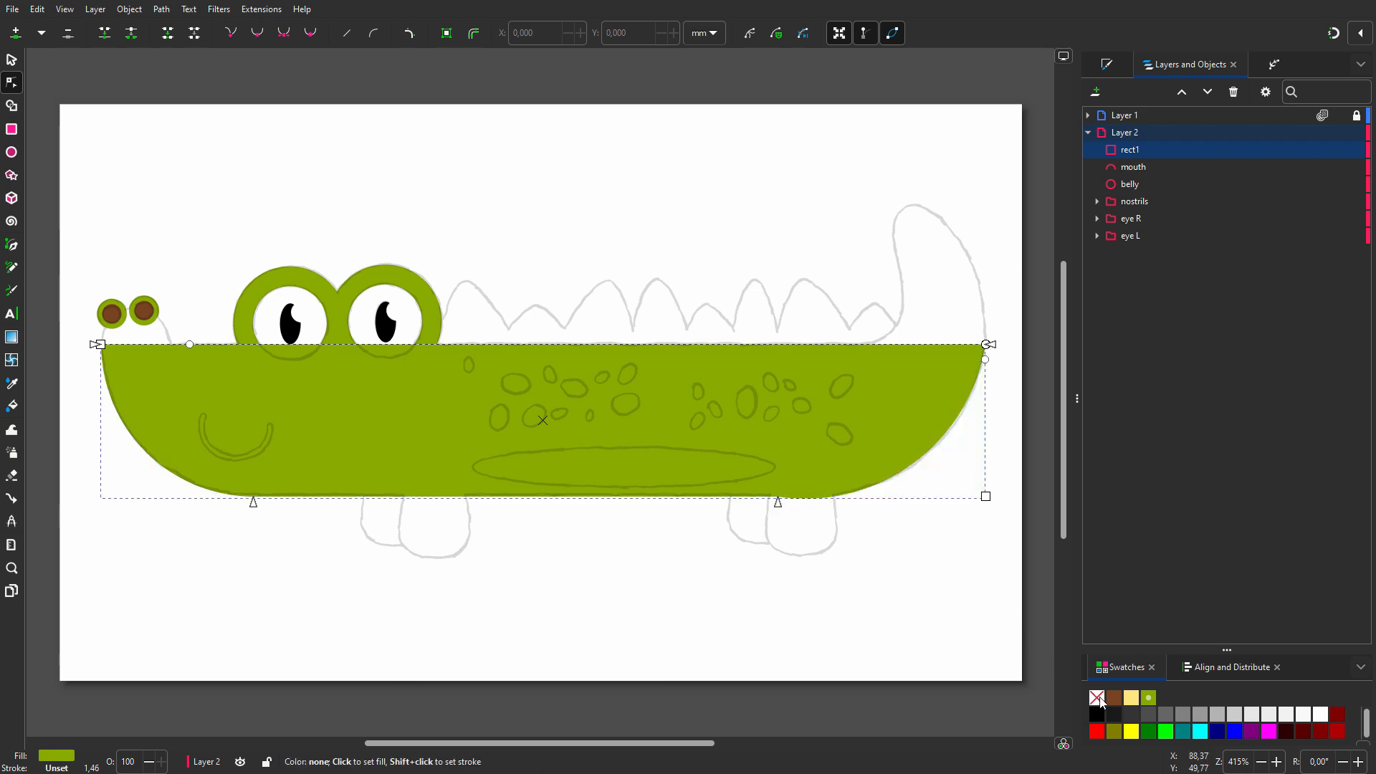
mouse_move(1132, 149)
type("body")
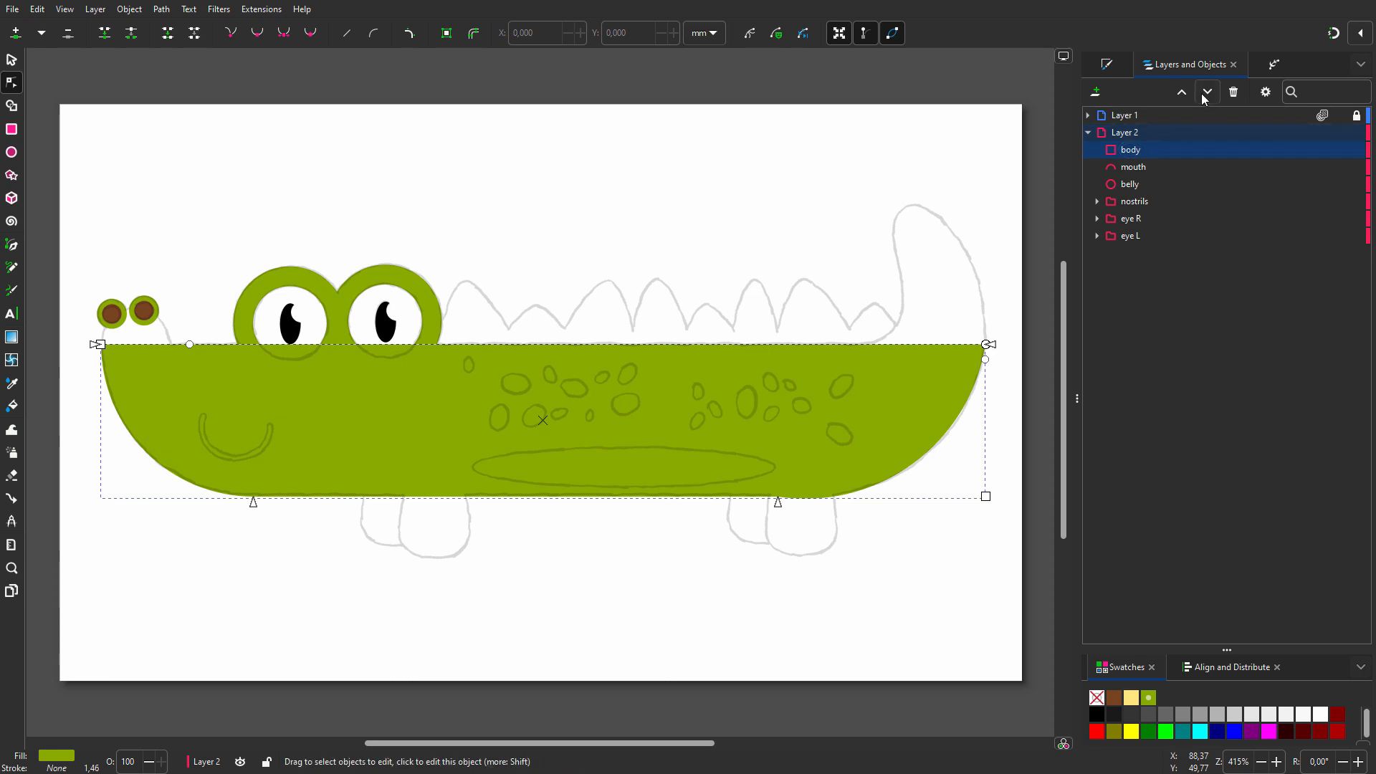
Move the body object below the mouth and belly in the Layers and Objects stack
left_click(1205, 91)
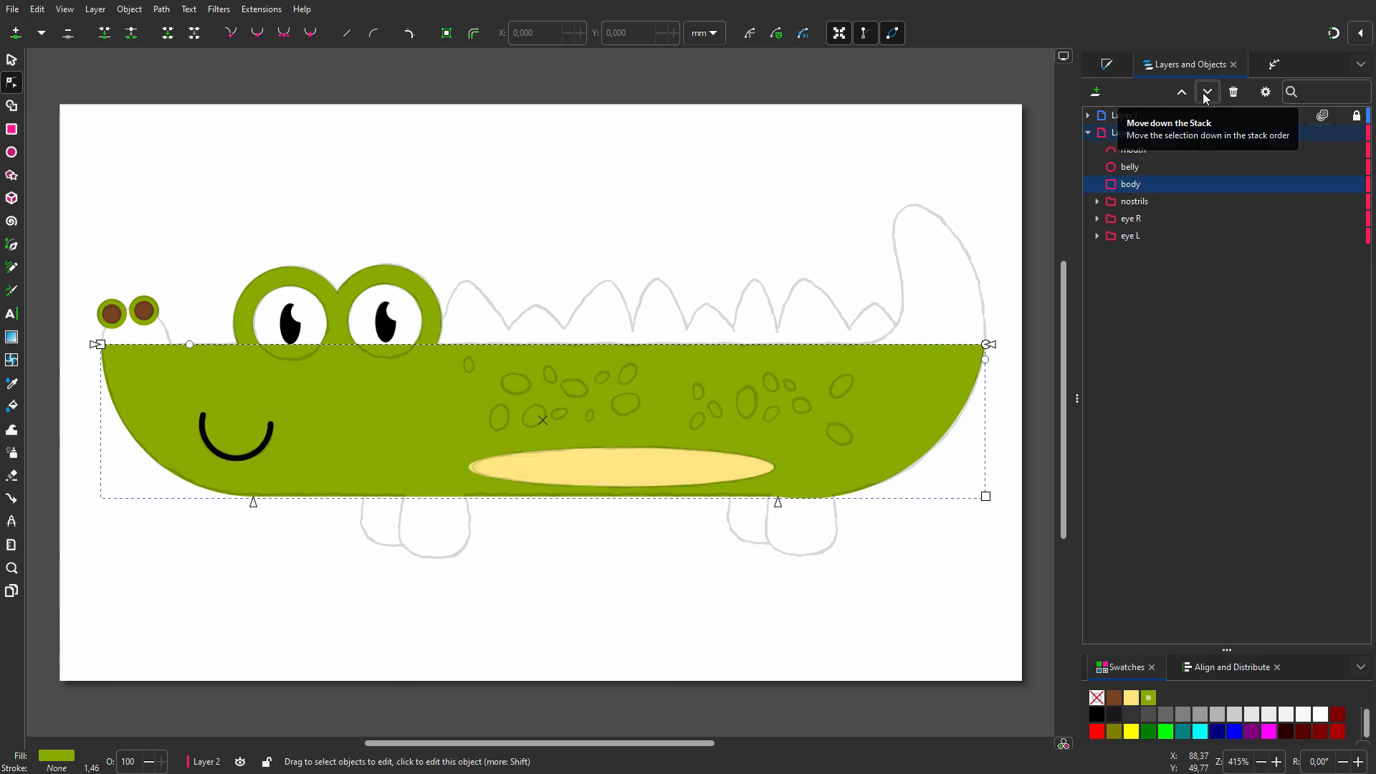
left_click(1207, 92)
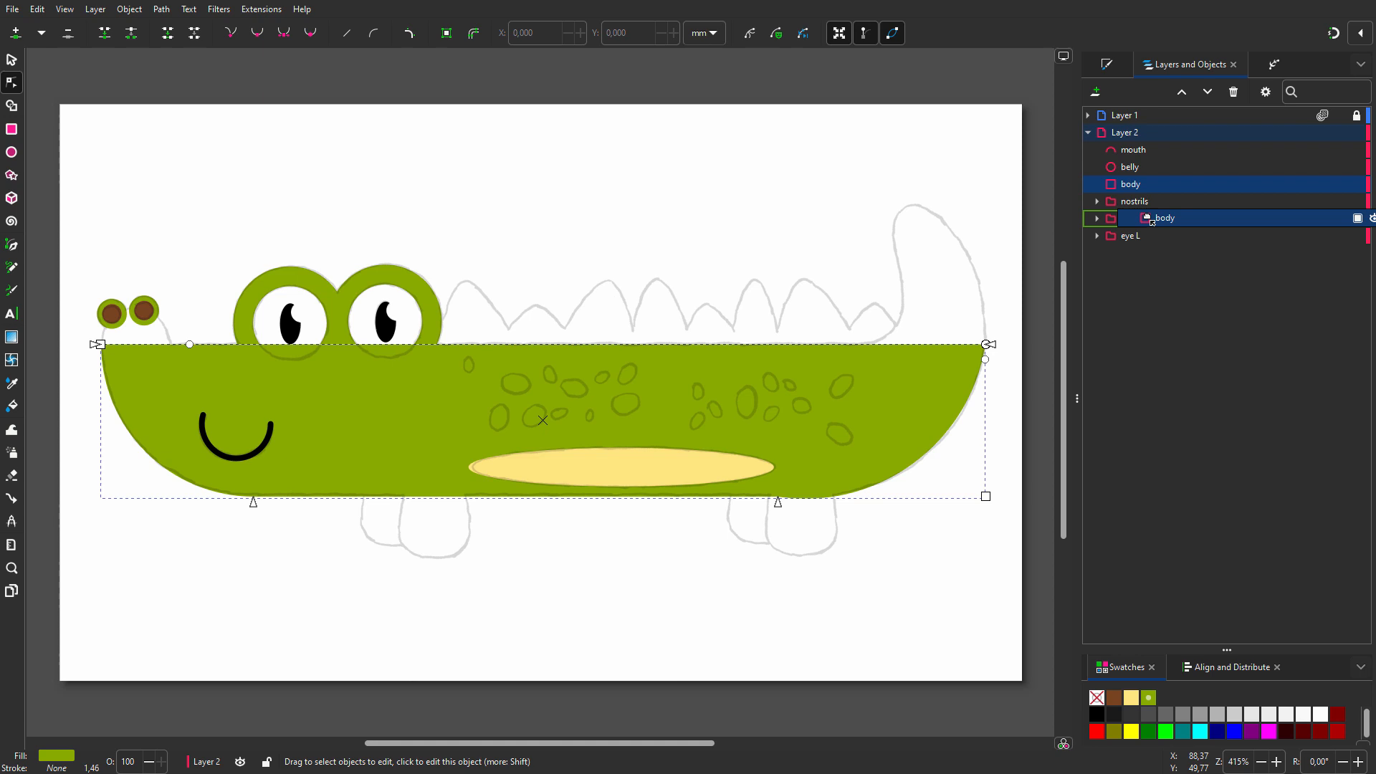
left_click(1097, 218)
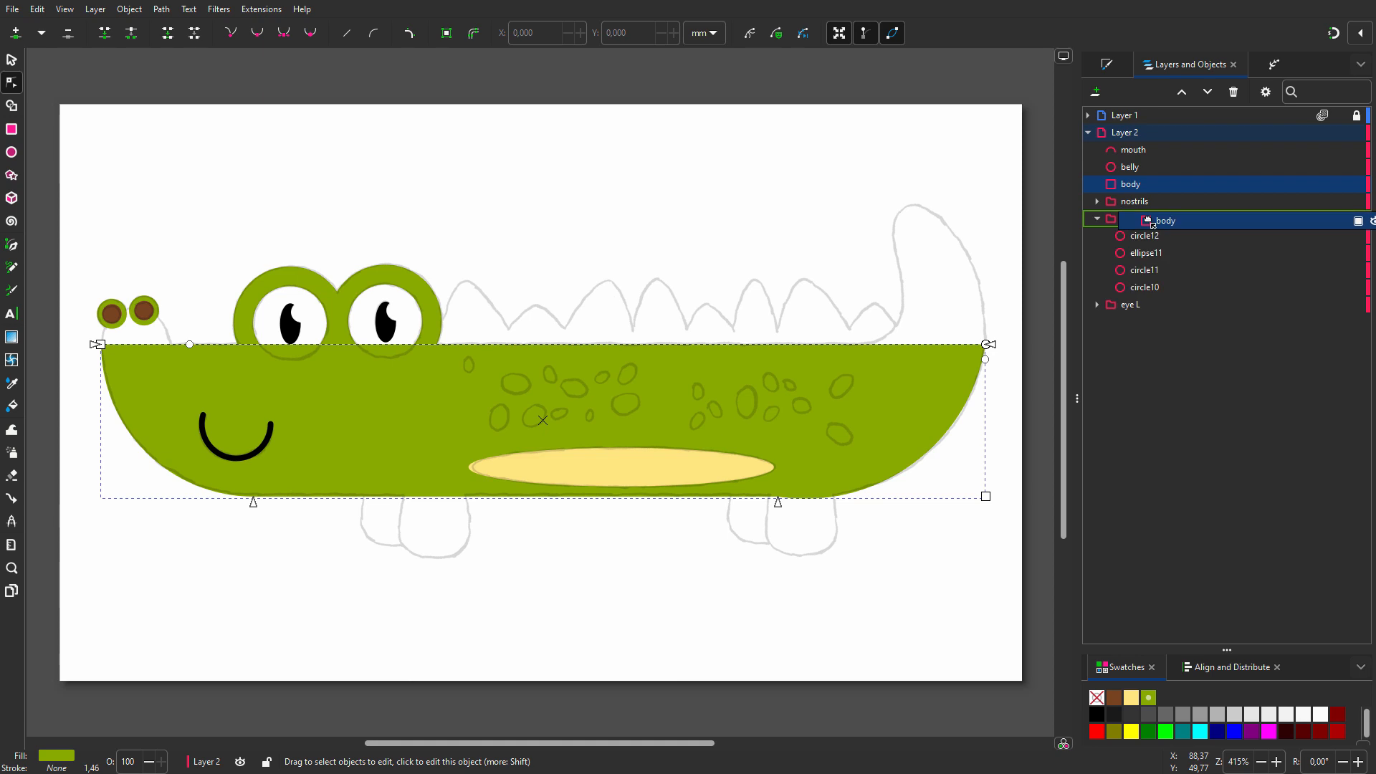
left_click_drag(1167, 220, 1182, 259)
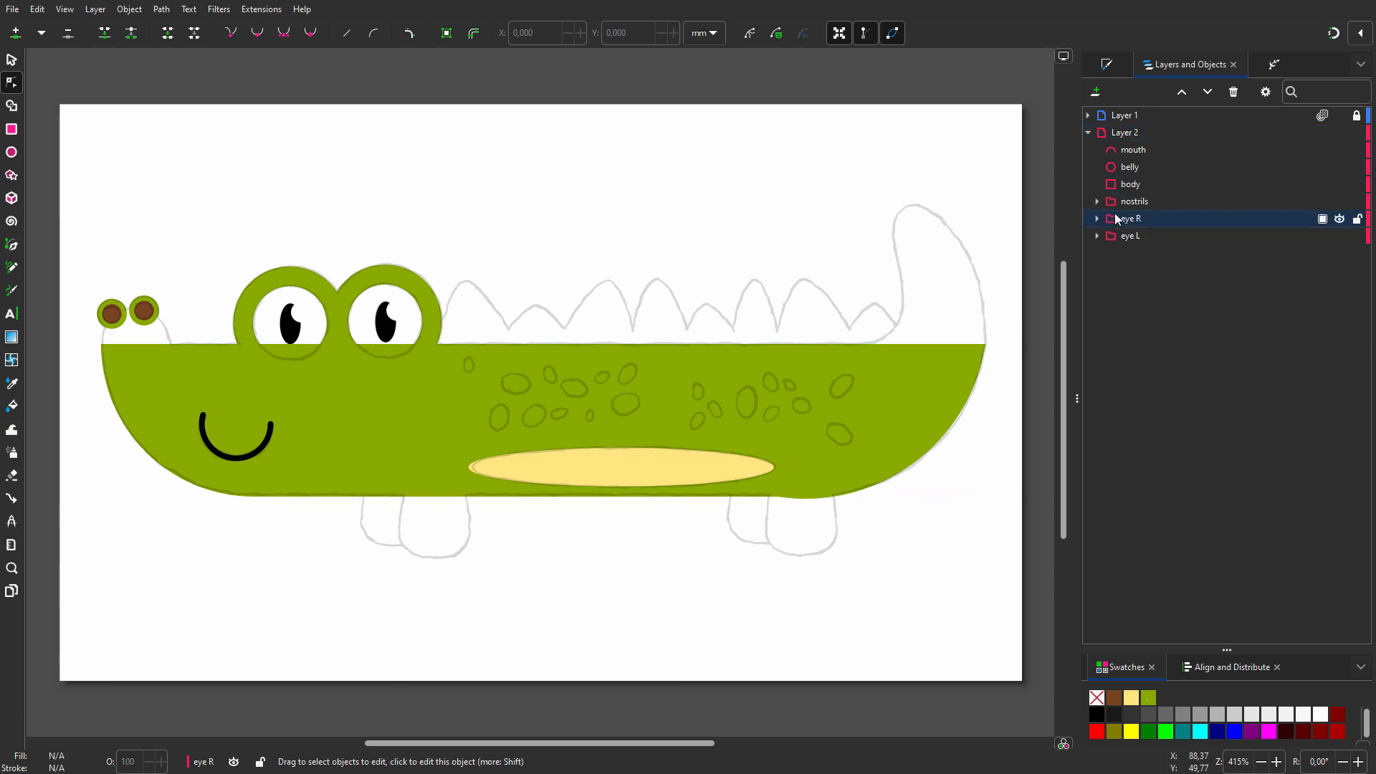
left_click(1130, 184)
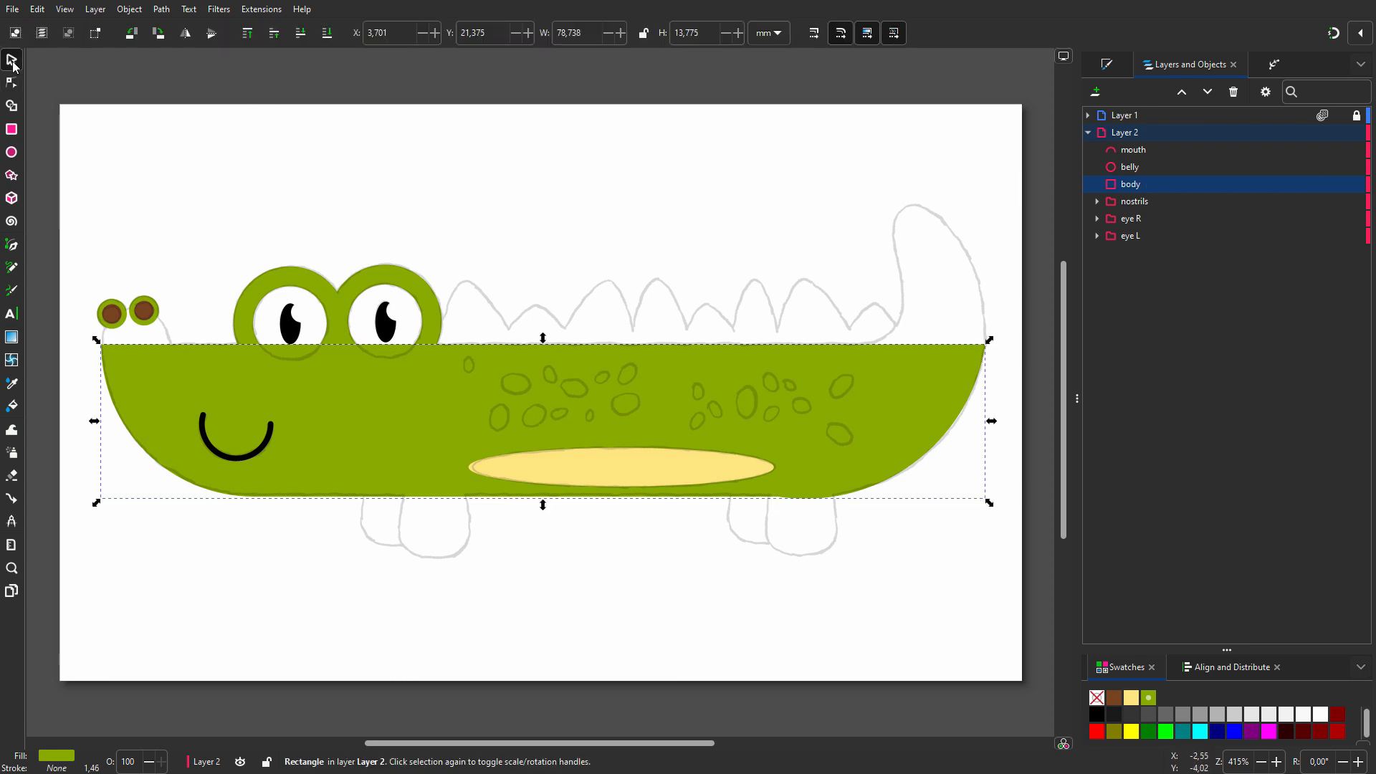
Lower the body to the bottom of Layer 2, beneath the eyes and nostrils
left_click(274, 32)
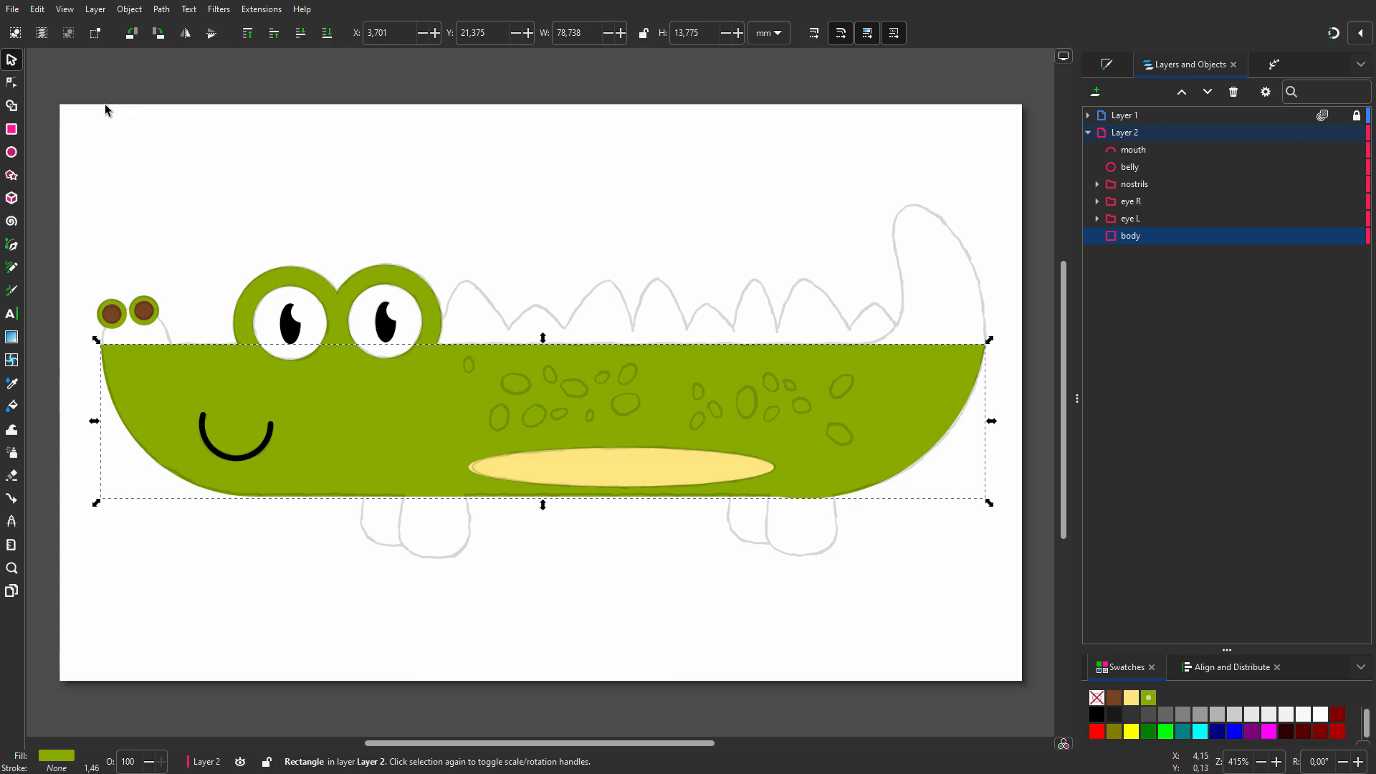
left_click(12, 130)
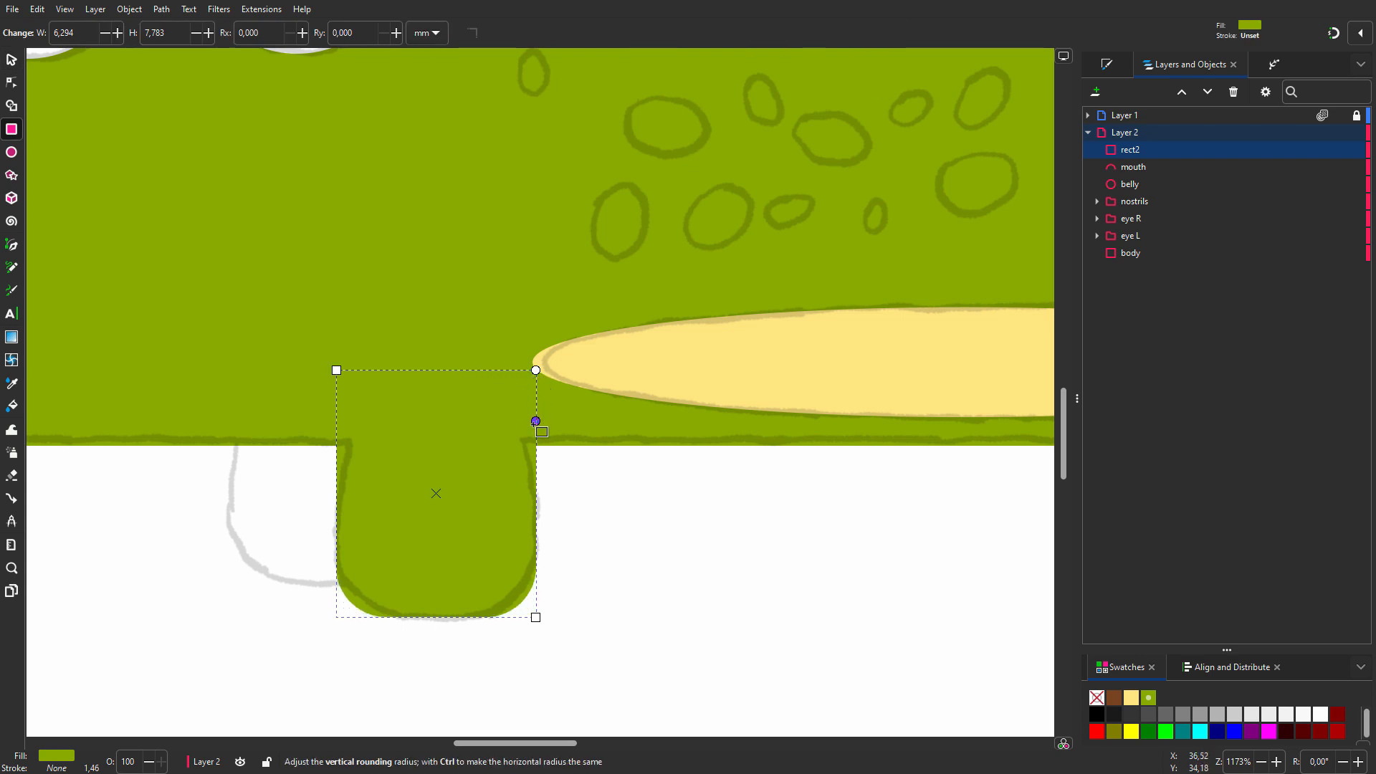
Round the bottom of the green front leg shape by dragging its corner handle
left_click_drag(536, 421, 536, 442)
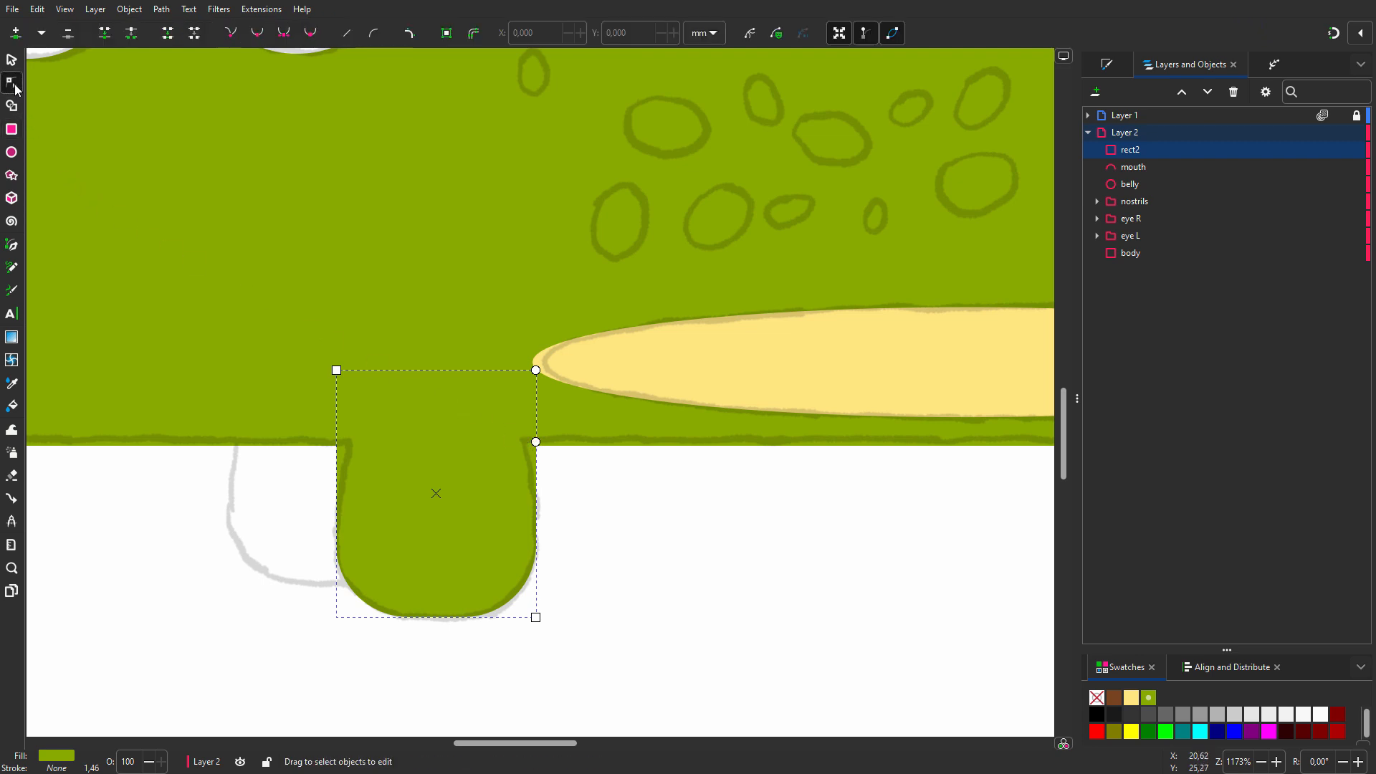
mouse_move(408, 33)
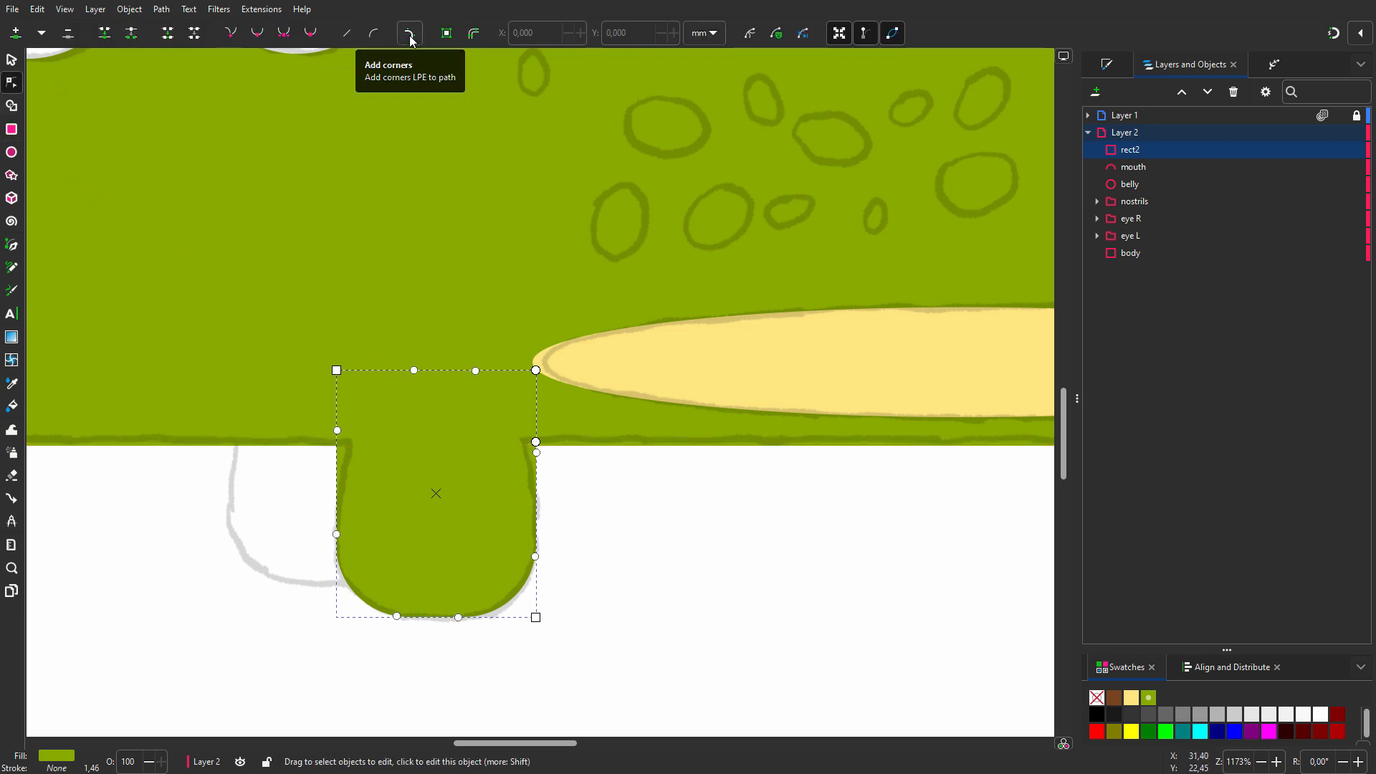
mouse_move(337, 430)
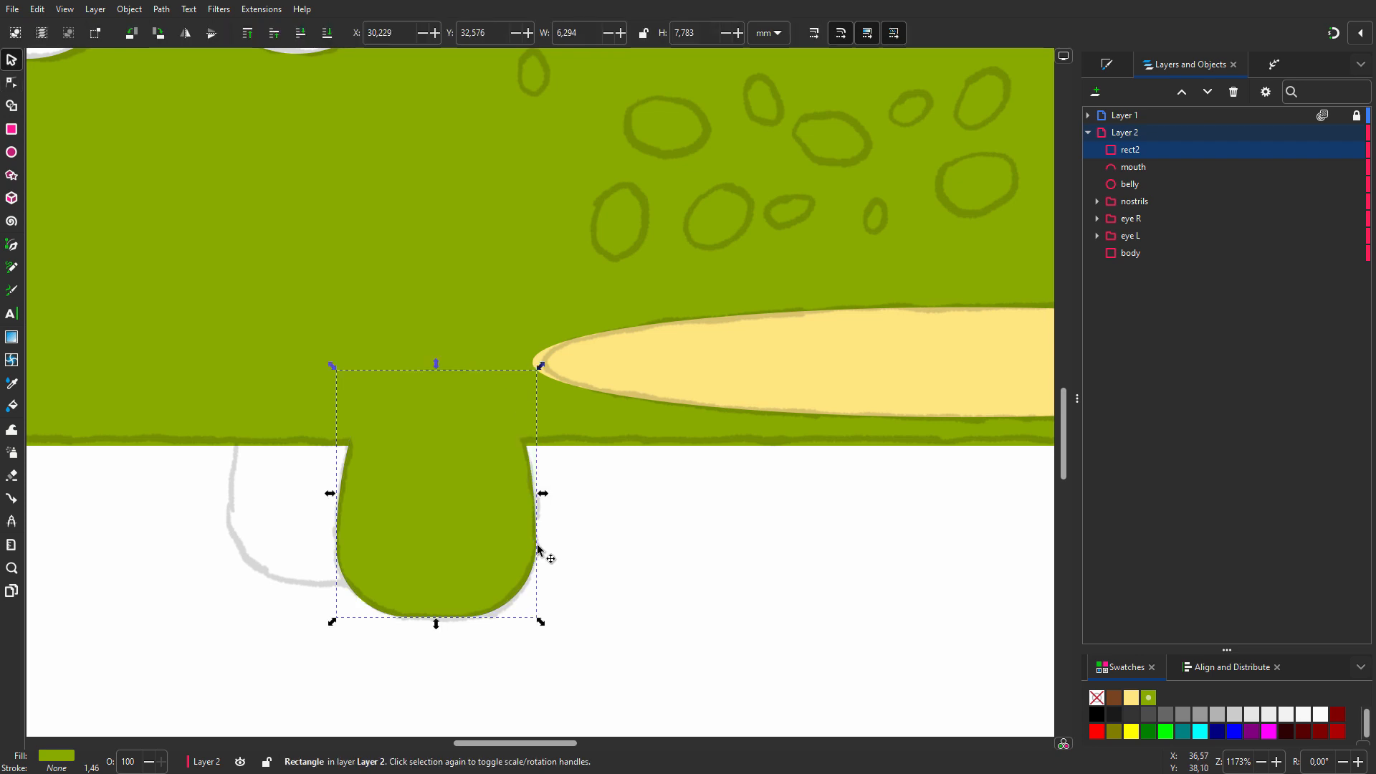
Duplicate the green leg and color the copy brown
right_click(549, 555)
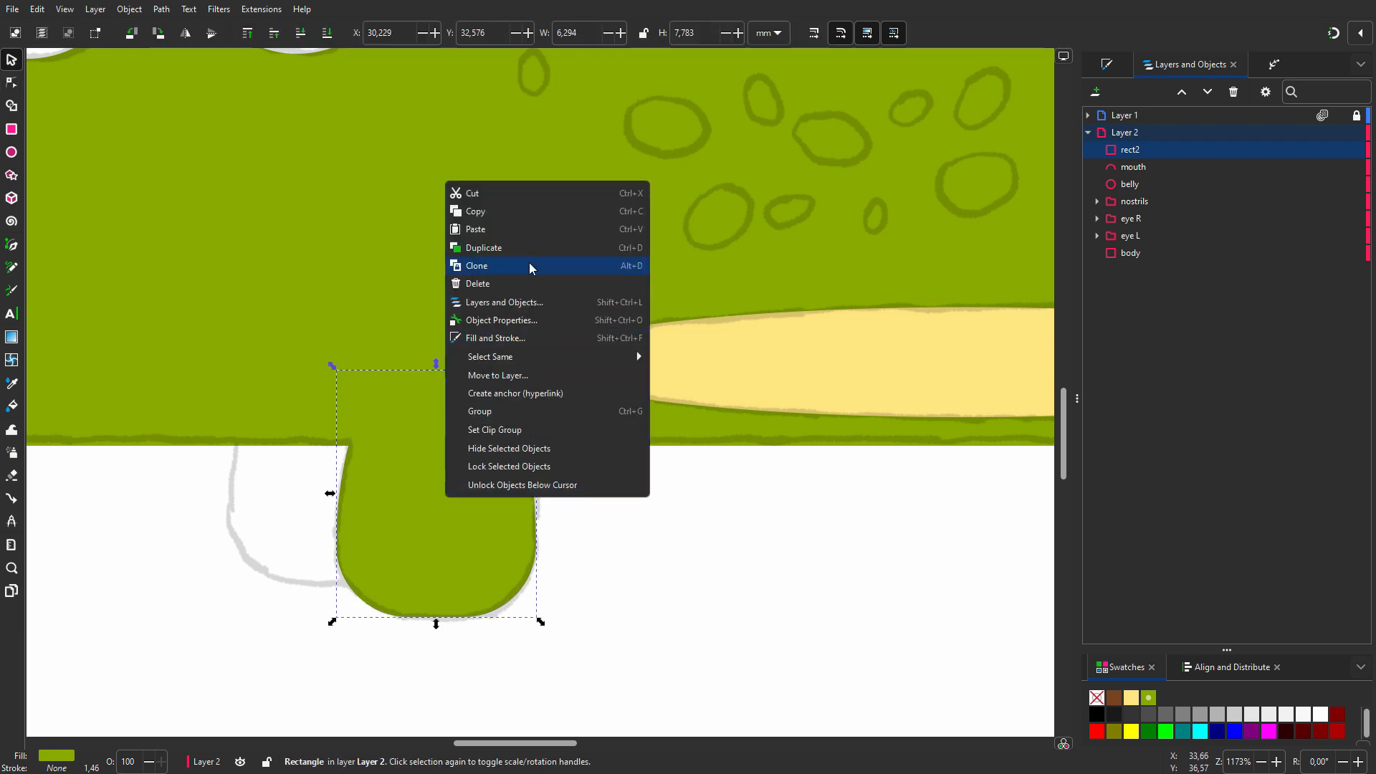
left_click(476, 266)
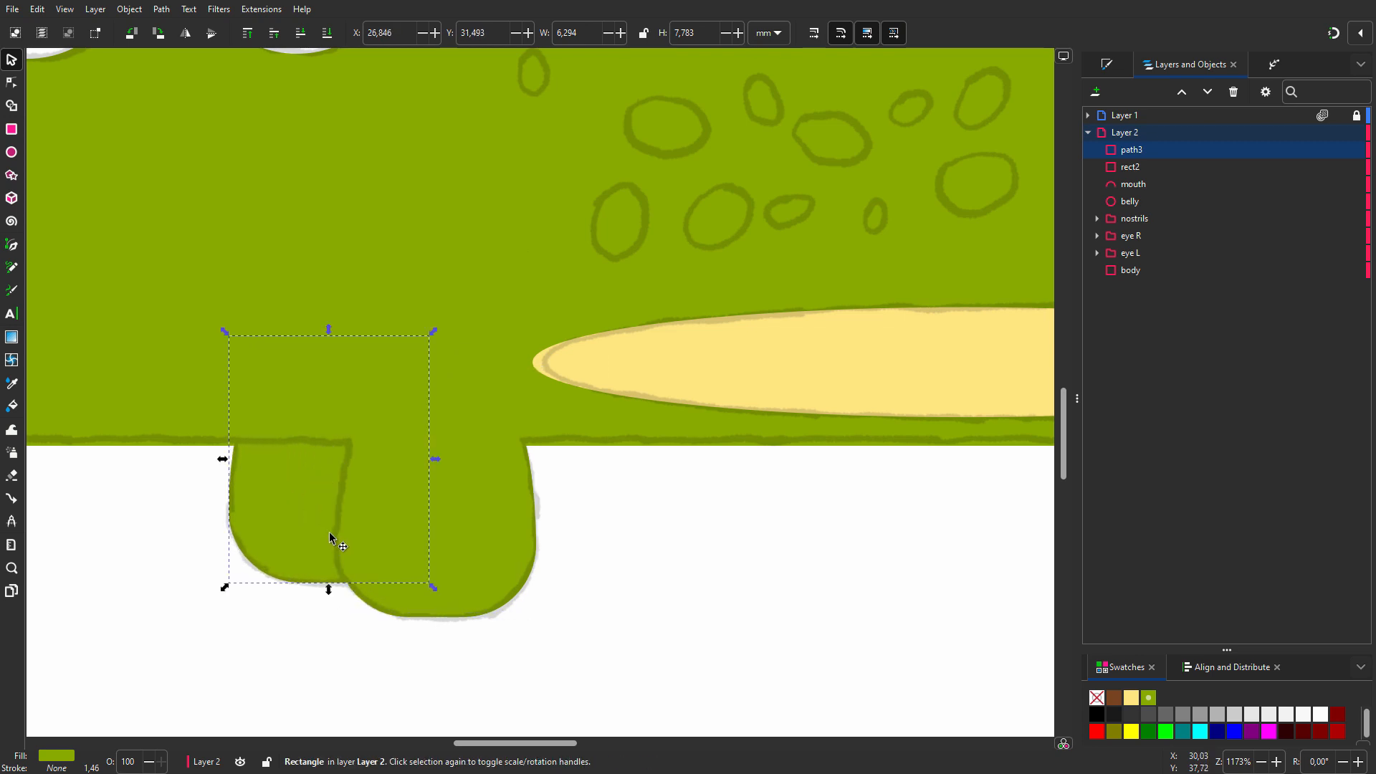
left_click(1113, 698)
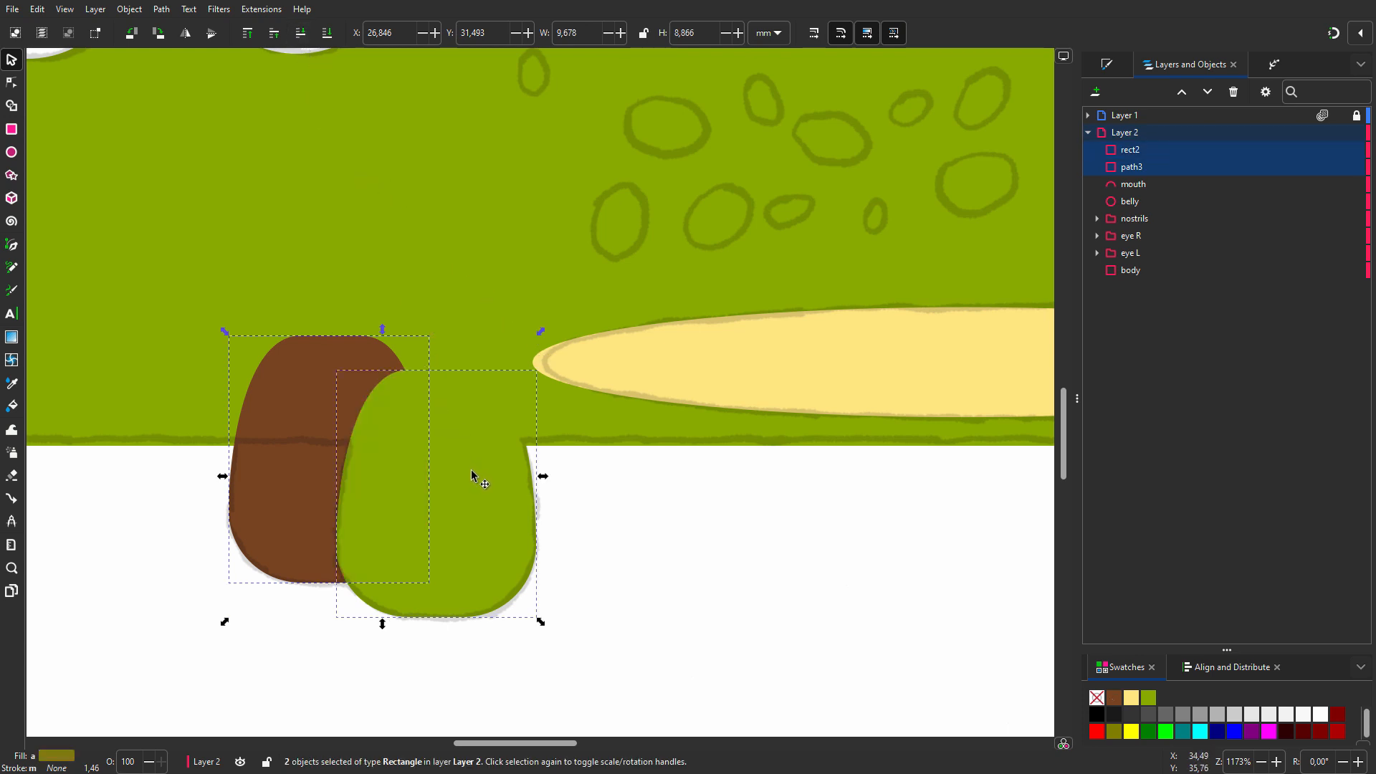
Group the brown and green legs and lower the group to the bottom
right_click(472, 478)
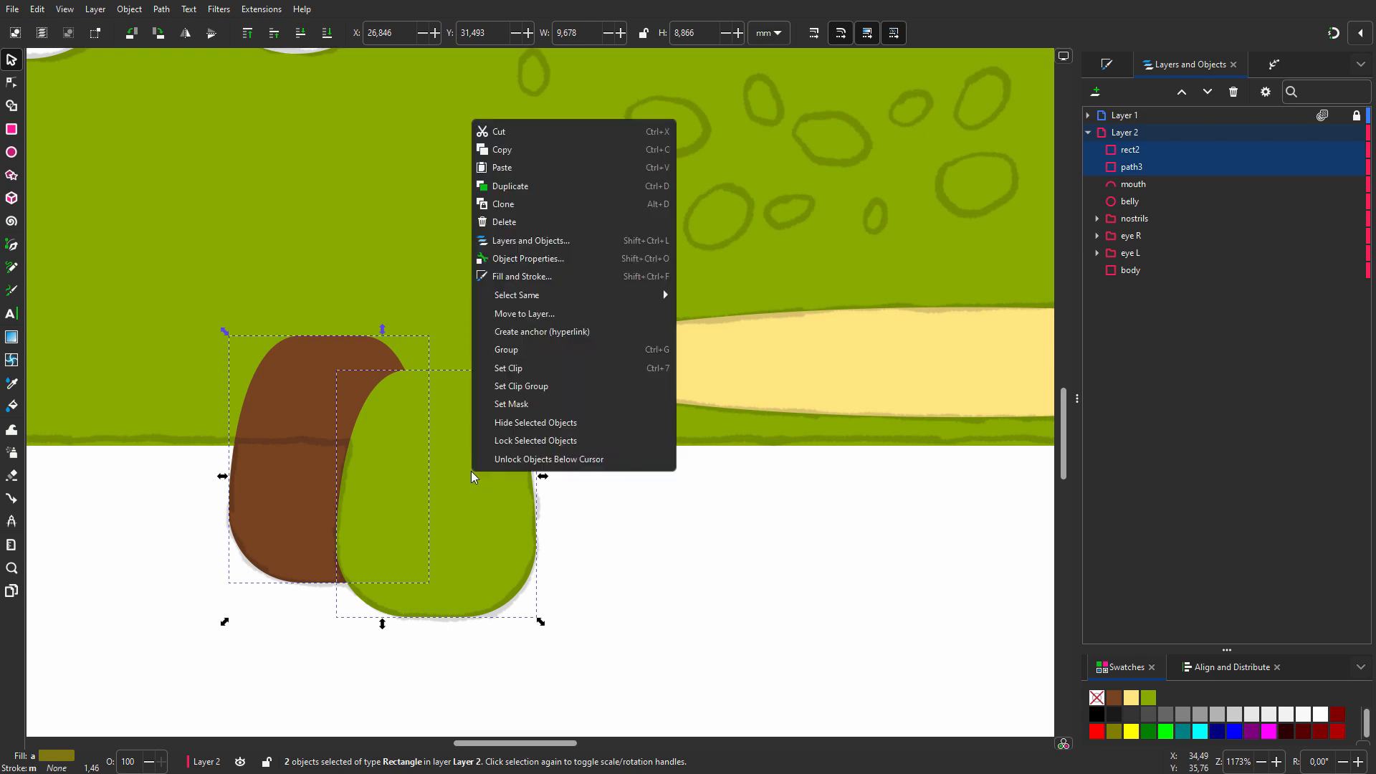
left_click(505, 349)
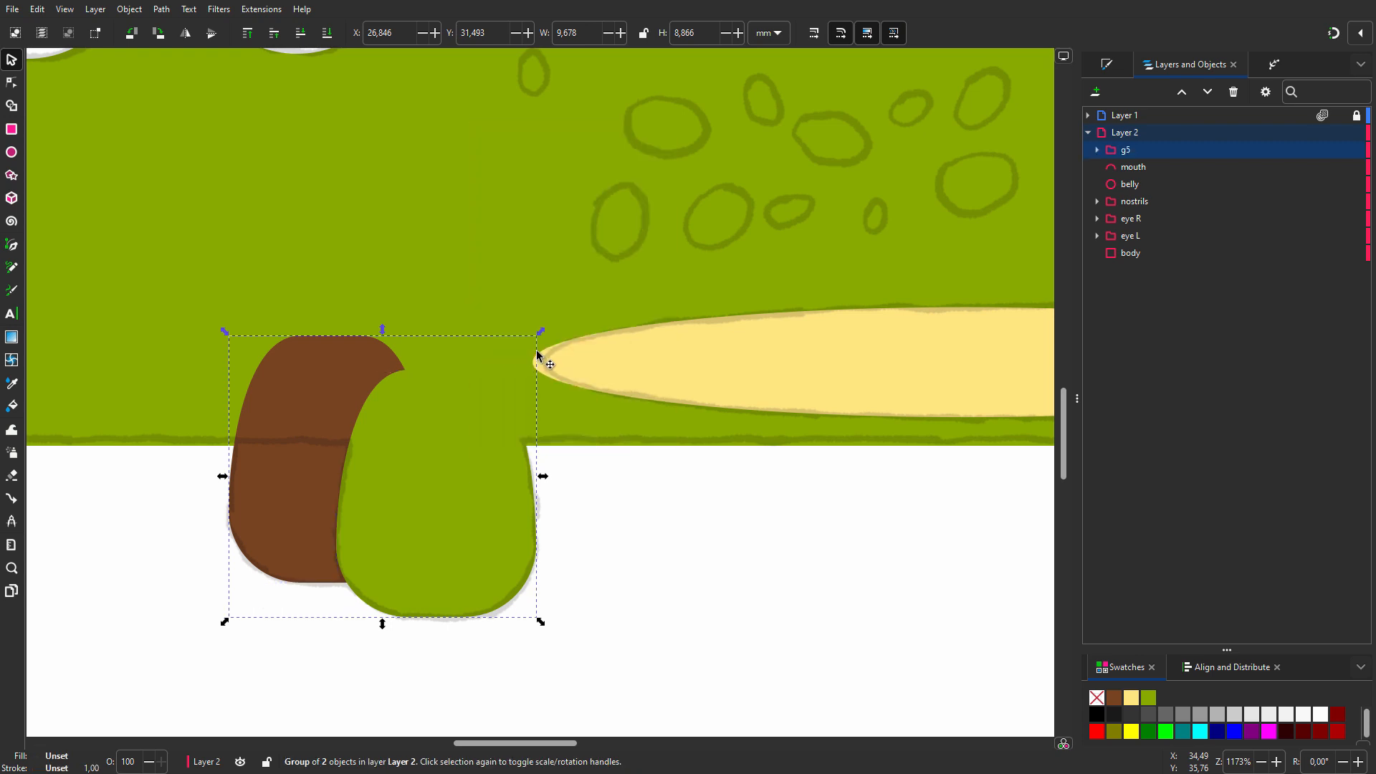
left_click(325, 33)
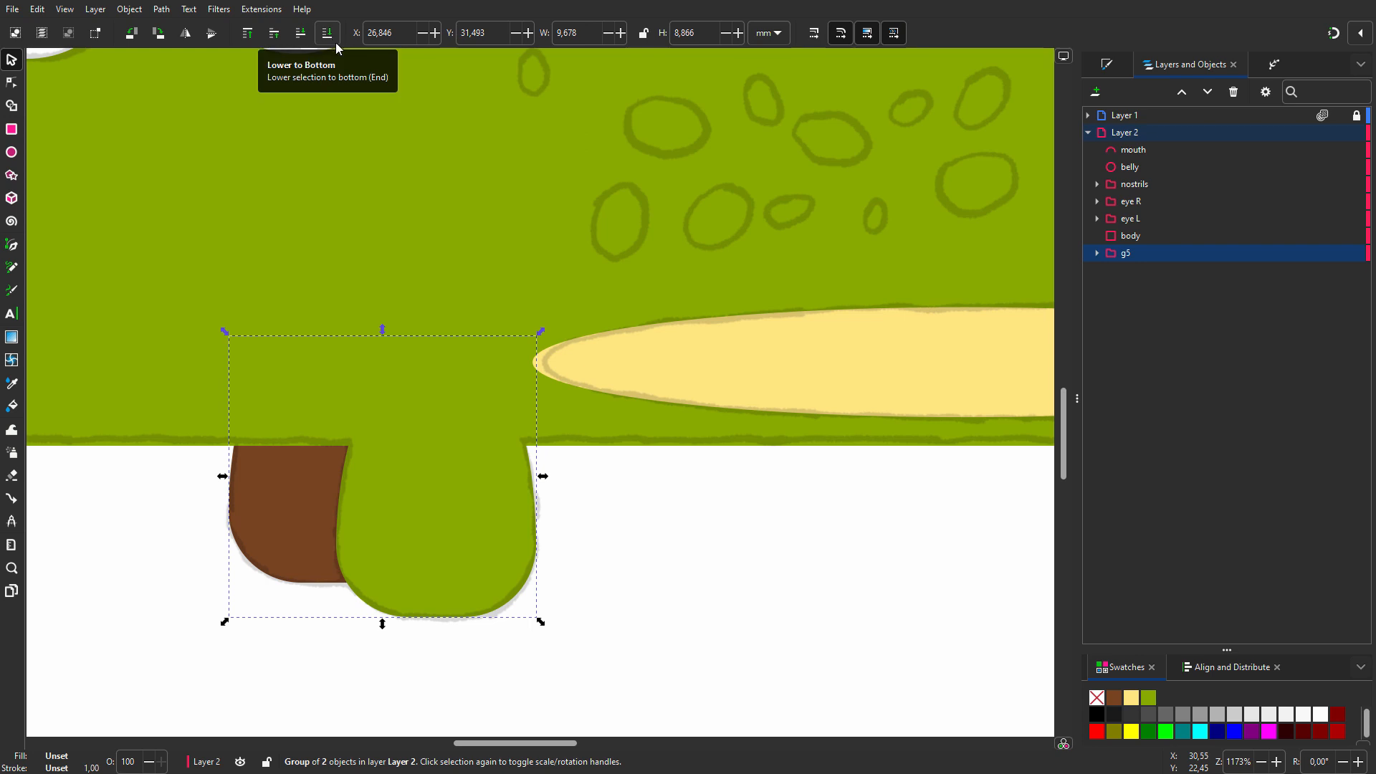
Rename the leg group 'feet L' and duplicate it as 'feet R'
double_click(1126, 253)
type("feet L")
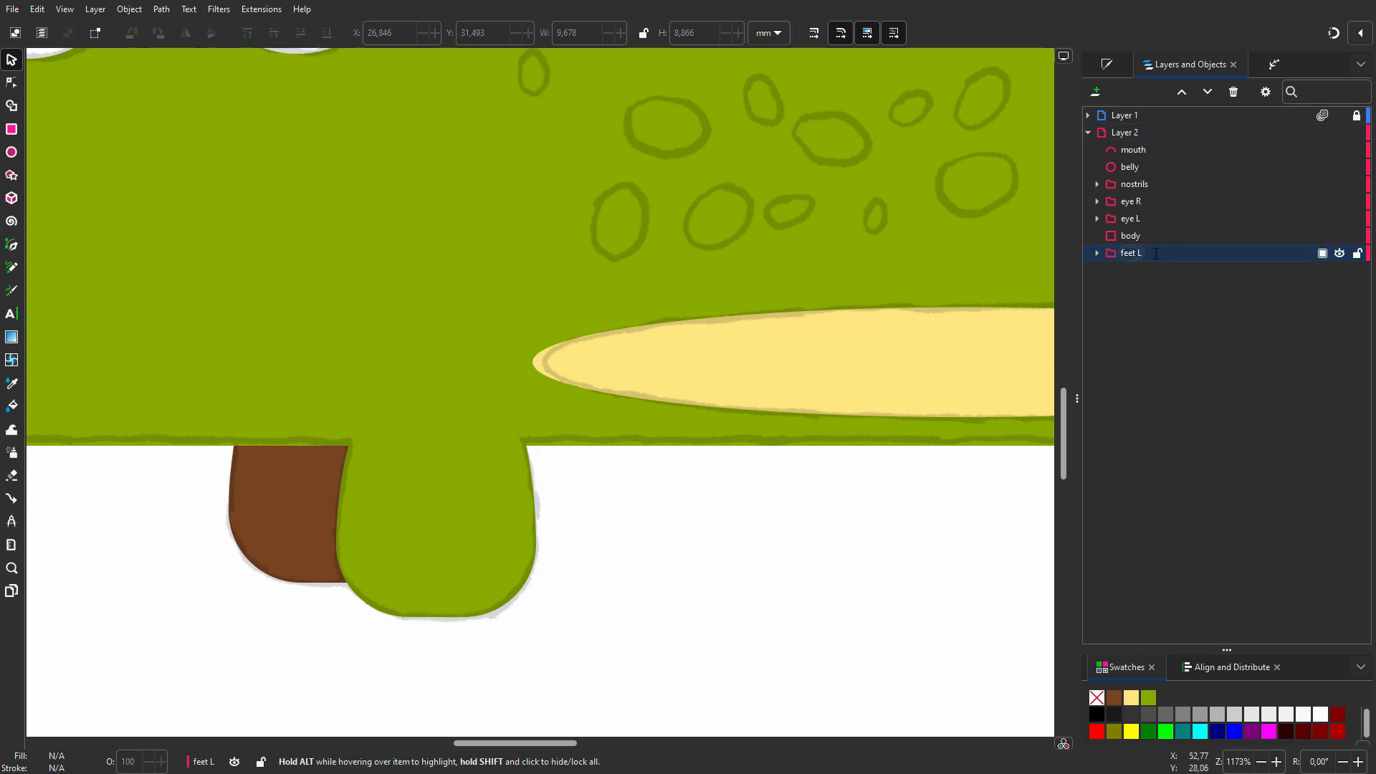
right_click(1130, 253)
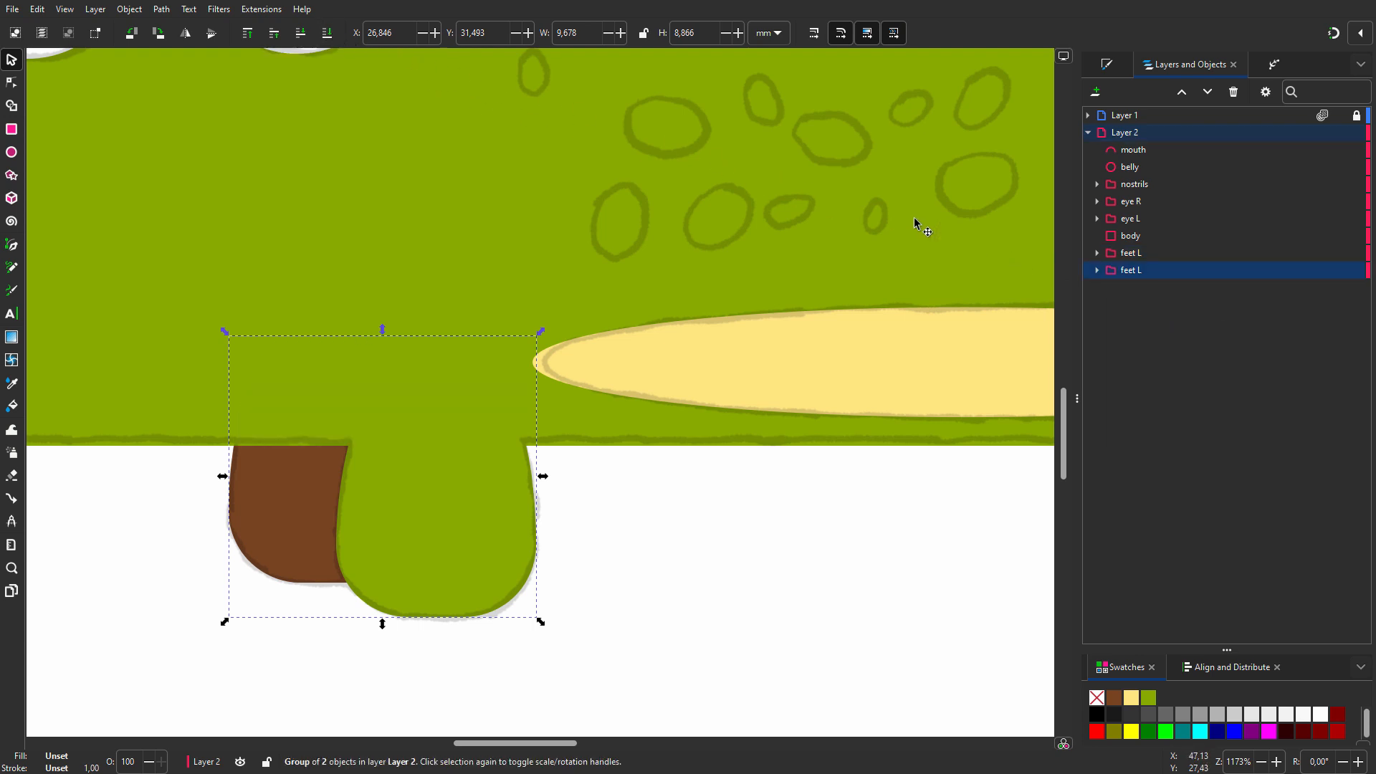
double_click(1130, 271)
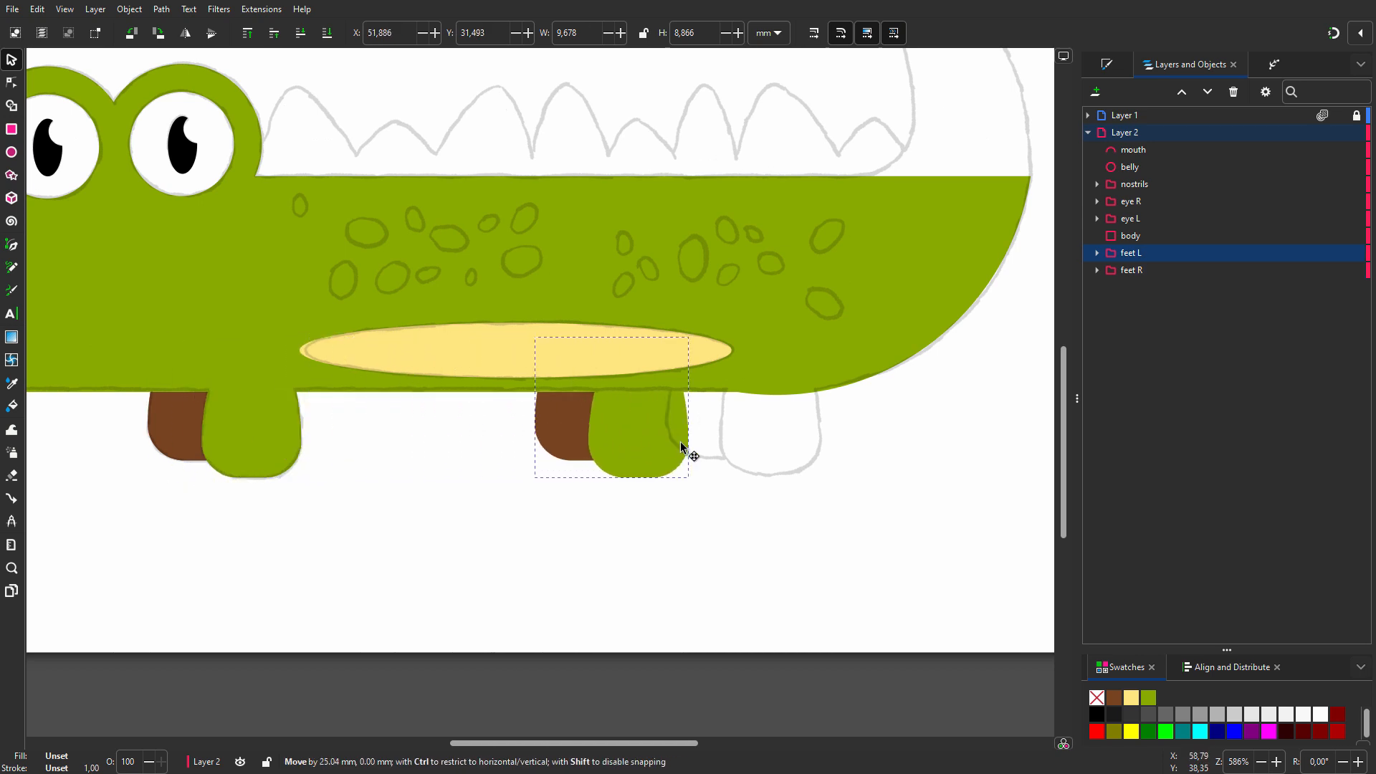
Drag the copied leg pair right until it sits over the rear leg sketch
left_click(612, 408)
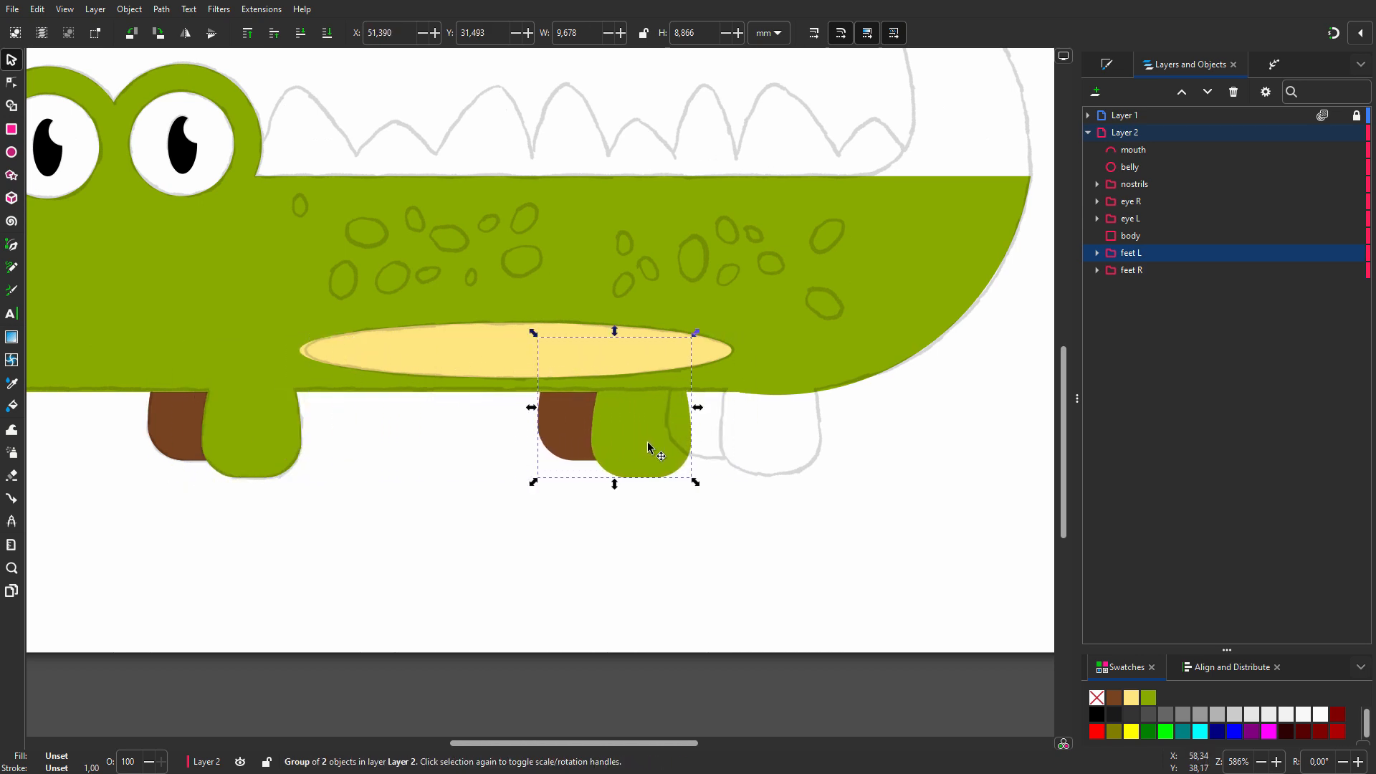
left_click_drag(614, 439, 651, 426)
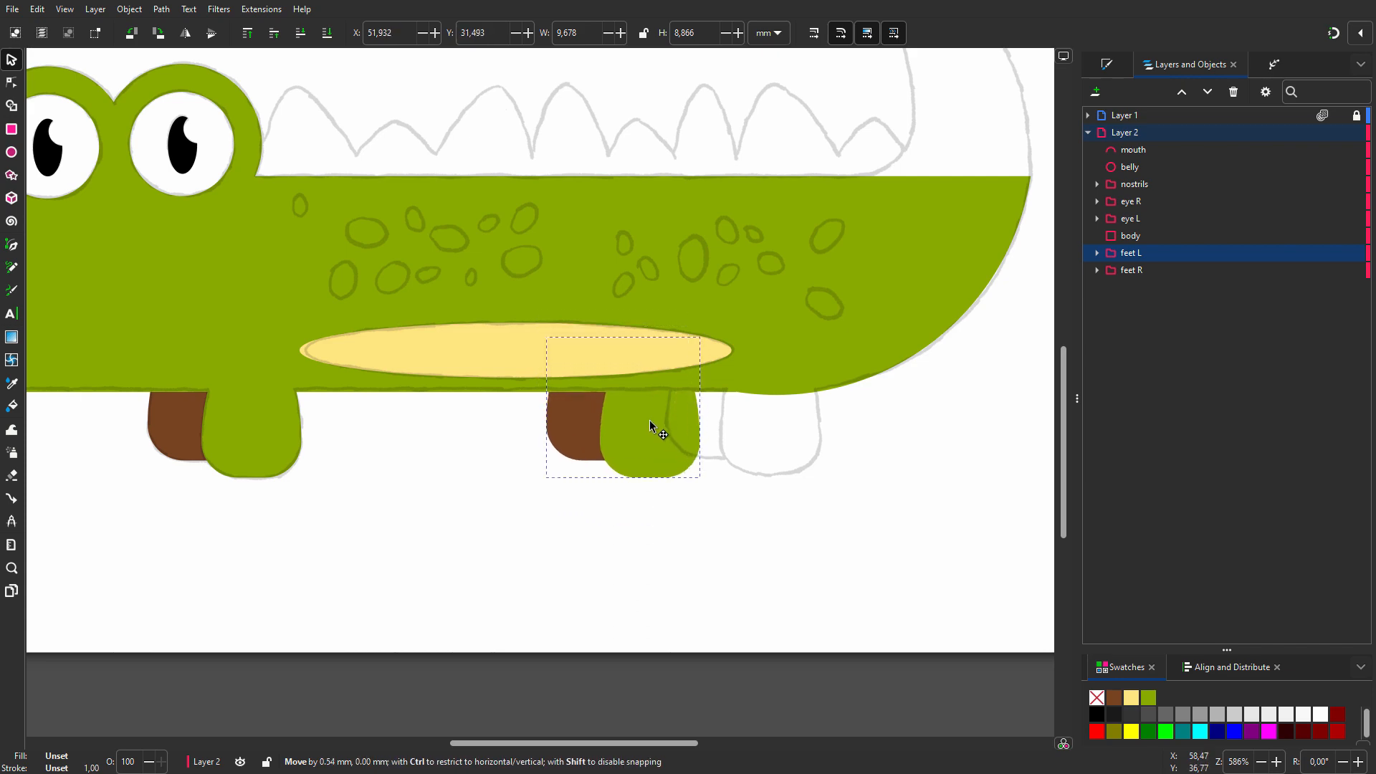
left_click_drag(654, 425, 737, 430)
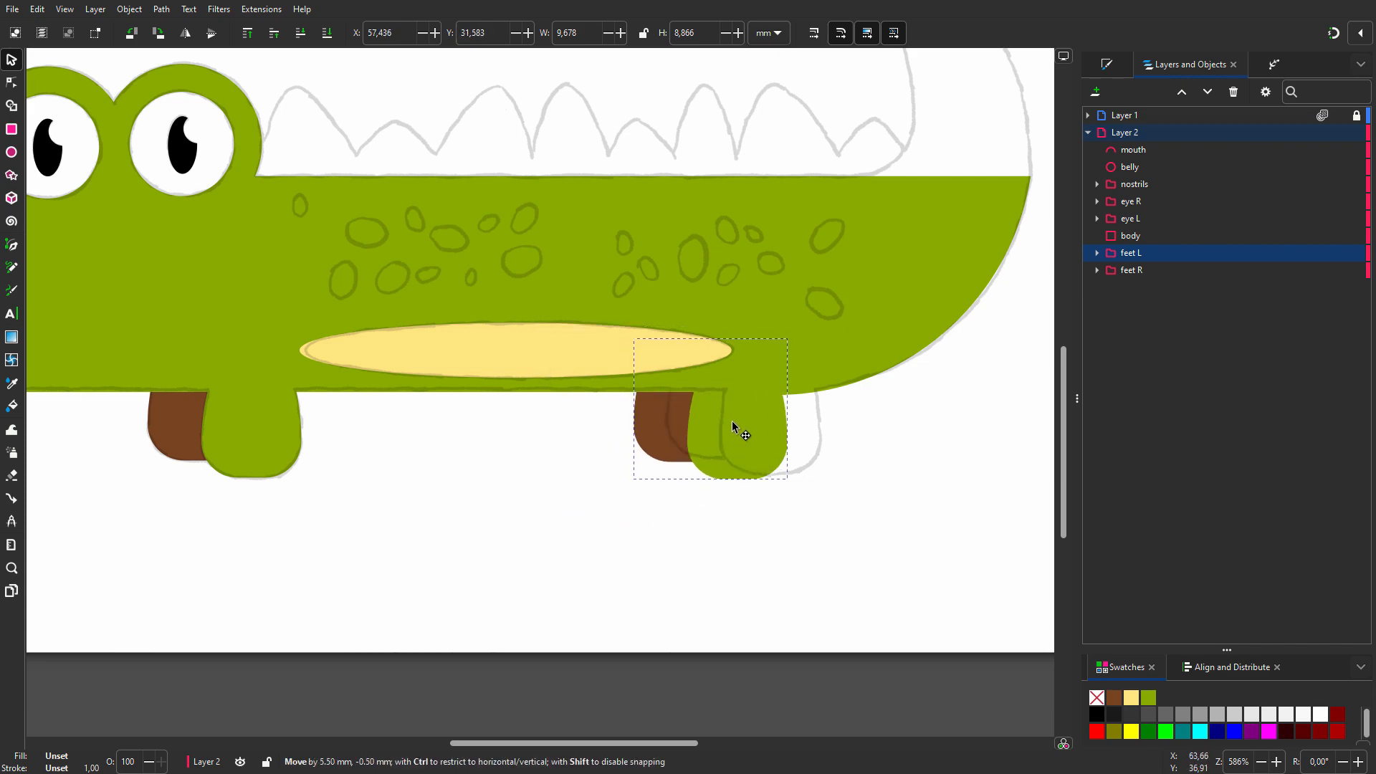